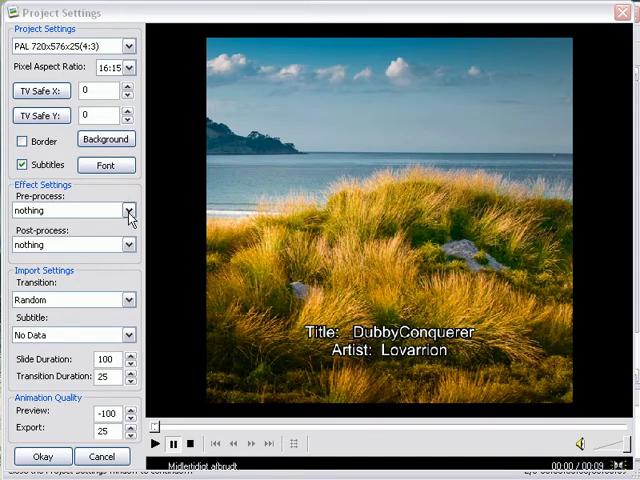
# Step: Apply the AMP_filmlook.avs pre-process effect and preview the film look and Polaroid looks
pyautogui.click(128, 210)
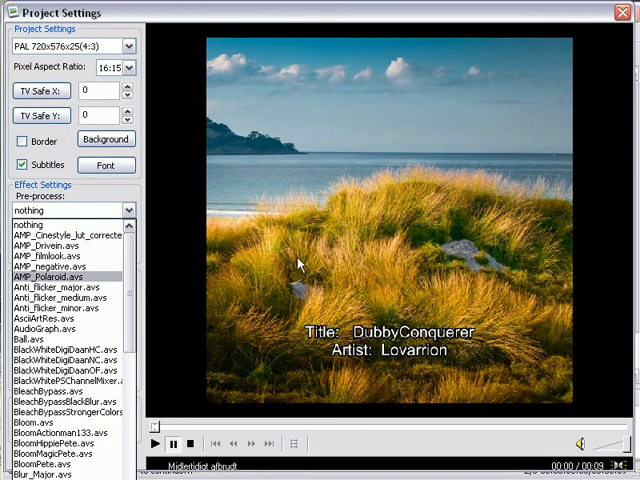
pyautogui.moveTo(168, 212)
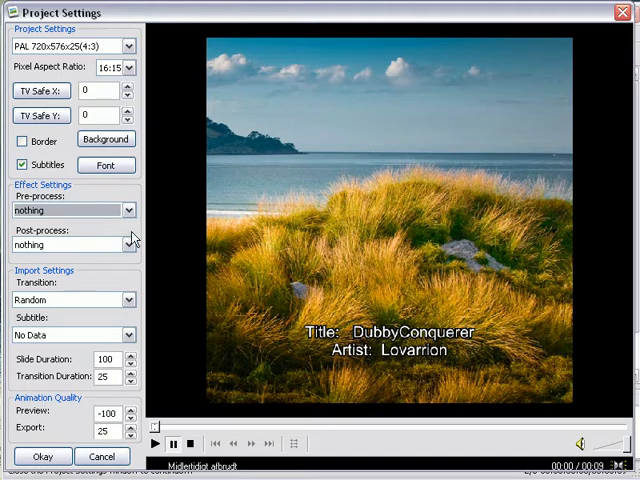
pyautogui.click(127, 210)
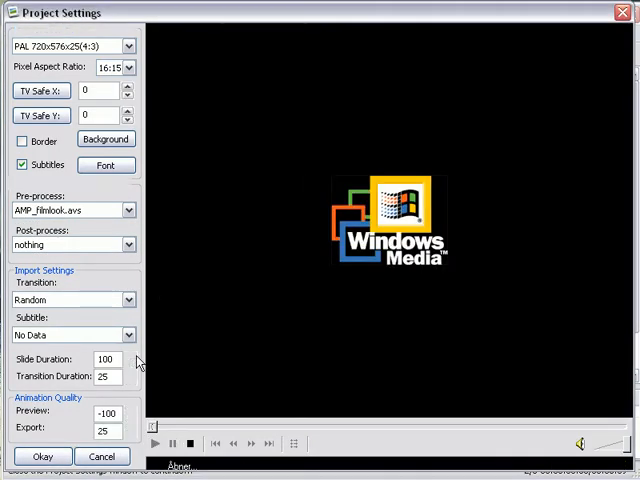
pyautogui.click(155, 443)
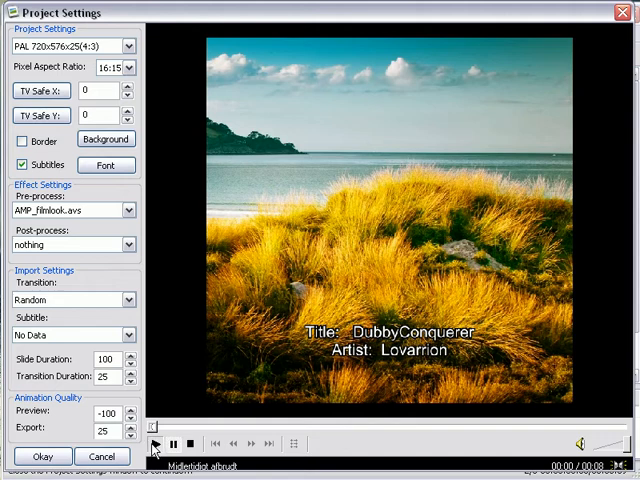
pyautogui.click(155, 443)
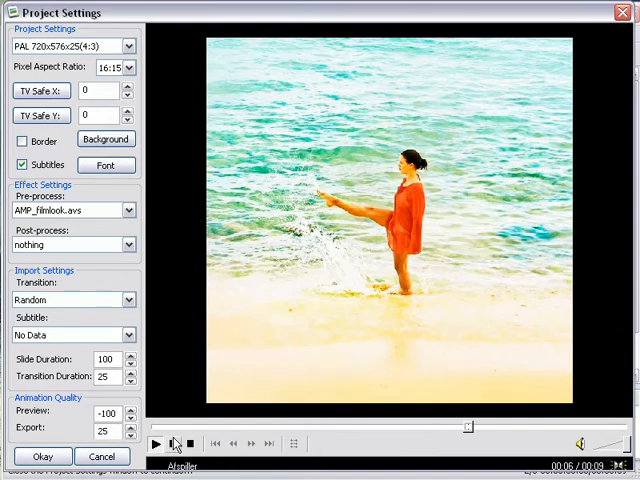
pyautogui.click(128, 210)
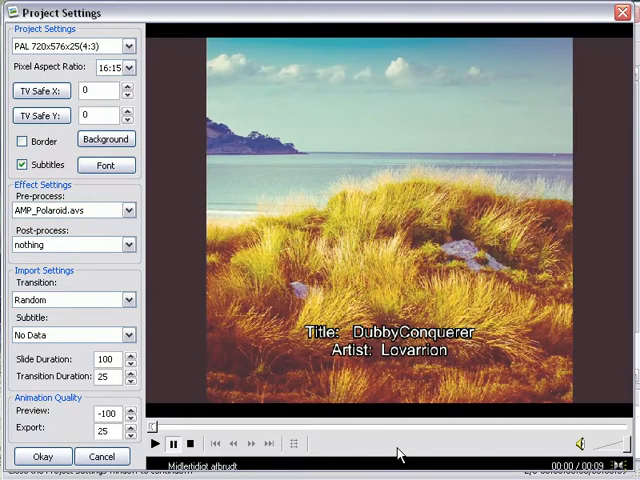
pyautogui.click(154, 443)
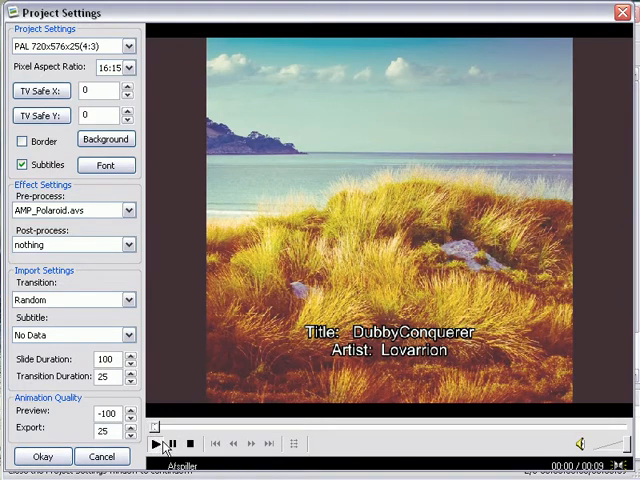
pyautogui.click(155, 444)
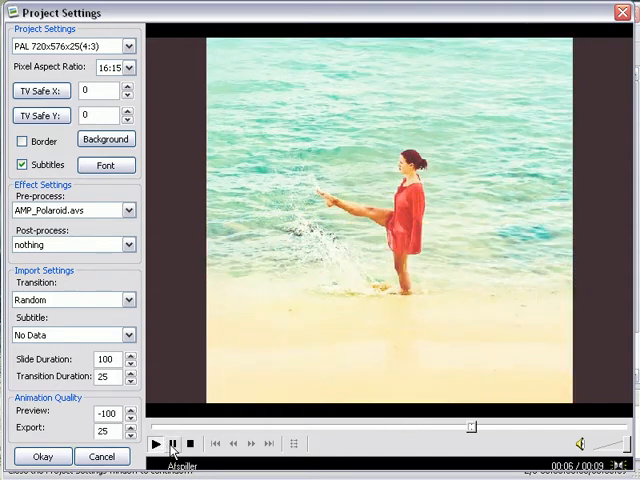
pyautogui.click(128, 210)
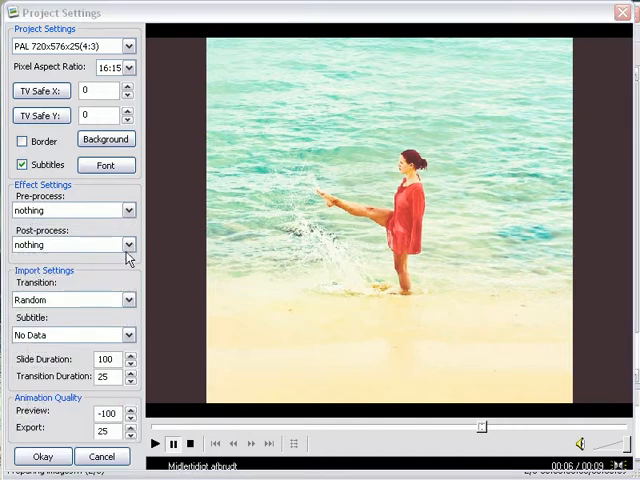
# Step: Apply the Syz_MultipleStripsV.avs post-process effect
pyautogui.click(128, 245)
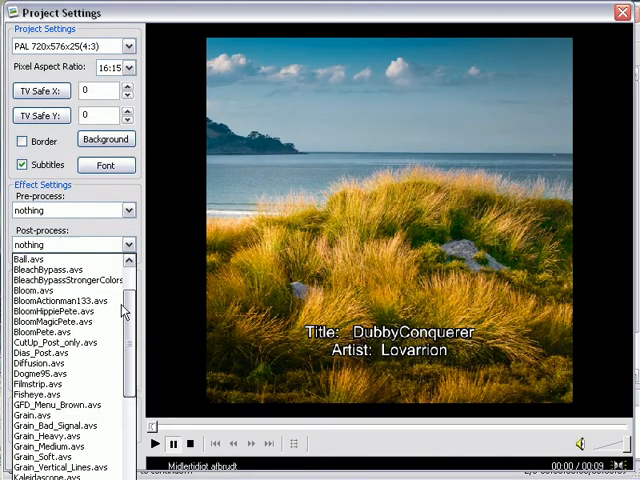
pyautogui.scroll(-3)
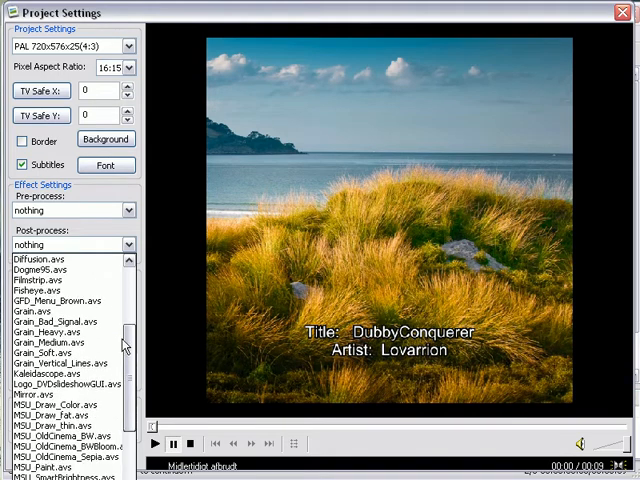
pyautogui.scroll(-3)
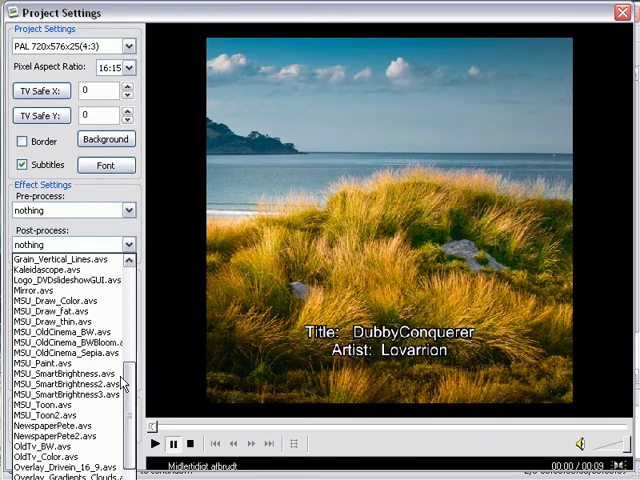
pyautogui.scroll(-3)
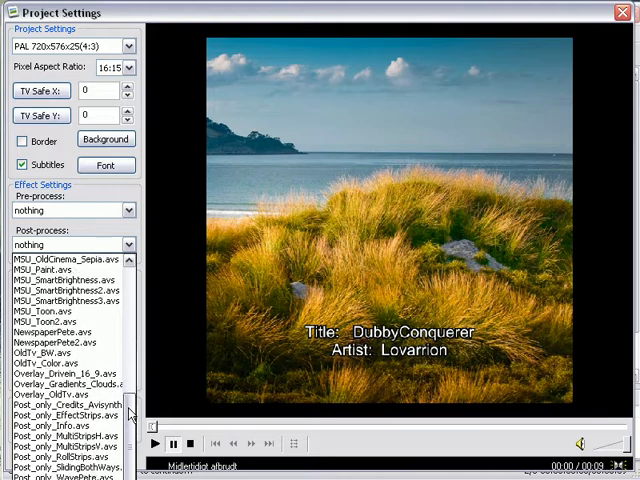
pyautogui.scroll(-3)
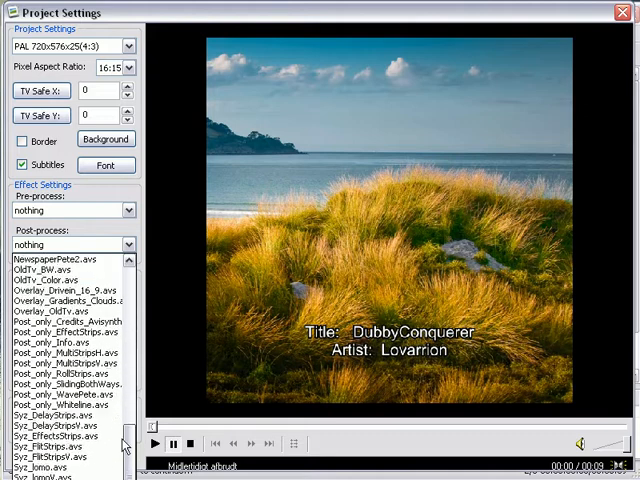
pyautogui.scroll(-3)
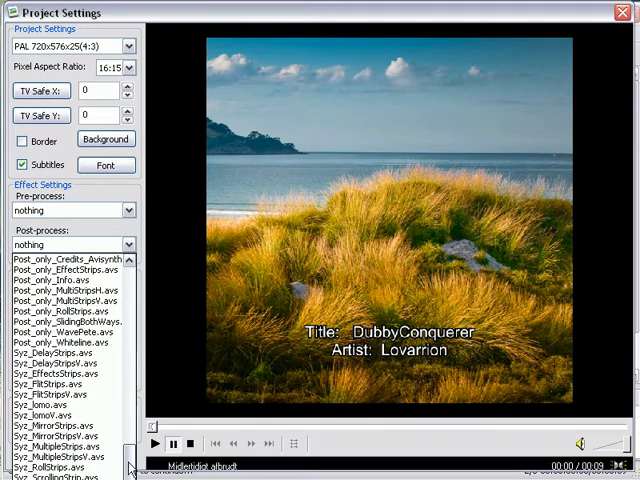
pyautogui.click(57, 457)
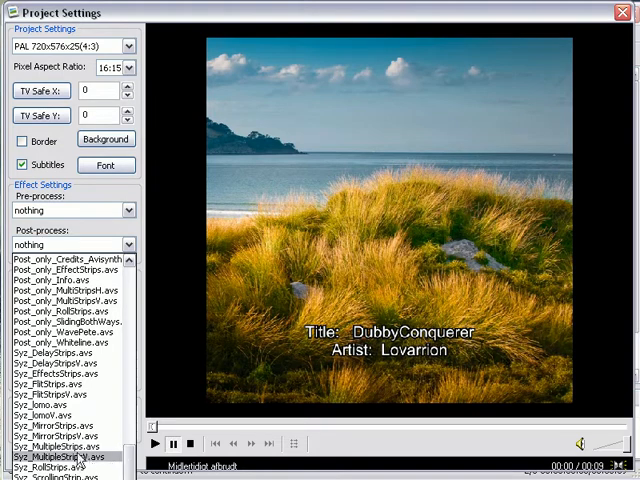
pyautogui.click(62, 456)
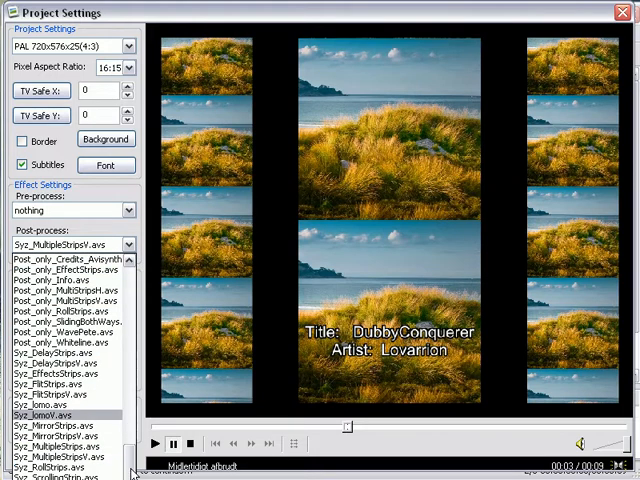
pyautogui.scroll(-3)
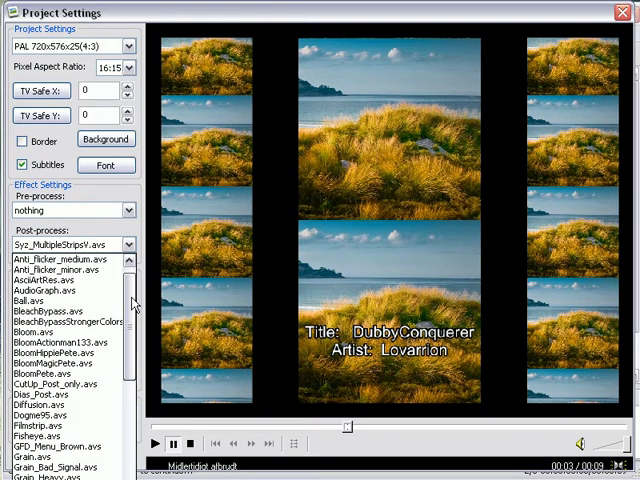
pyautogui.scroll(-3)
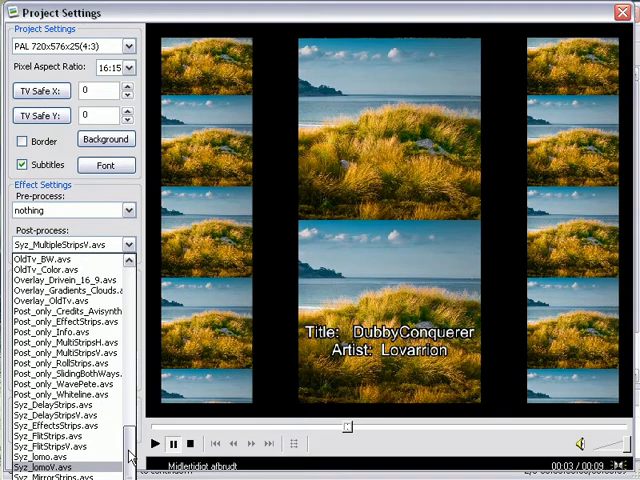
pyautogui.scroll(-3)
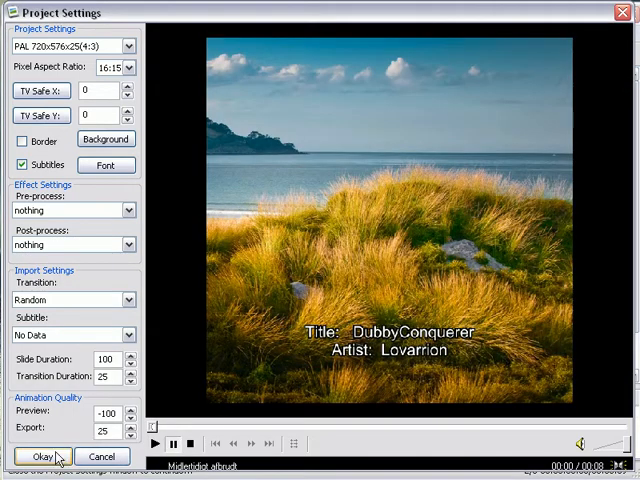
# Step: Accept the project settings and open the Export Slideshow save dialog for MPG files
pyautogui.click(42, 456)
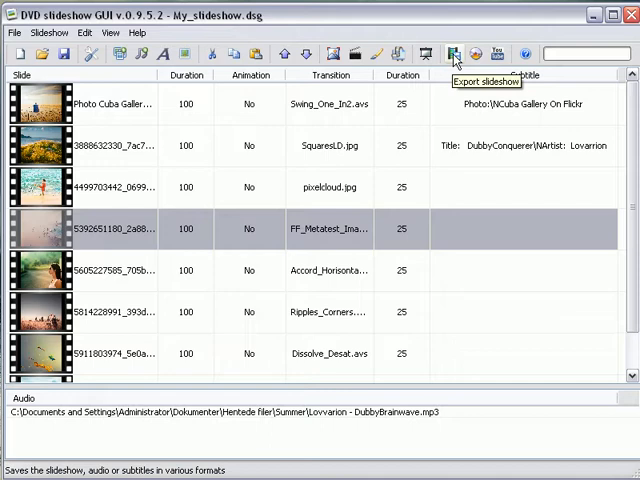
pyautogui.click(14, 32)
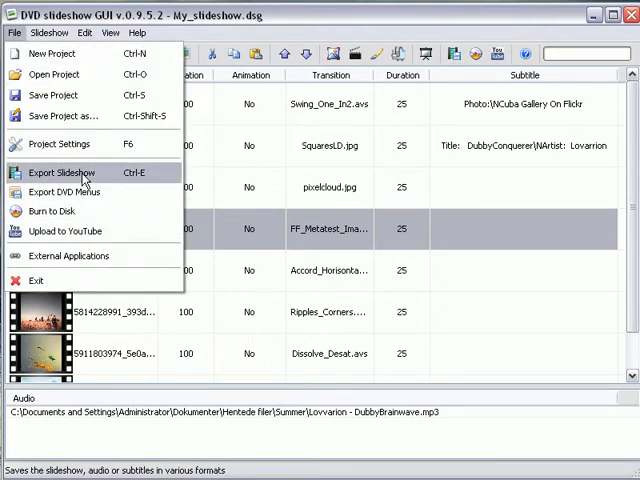
pyautogui.click(61, 172)
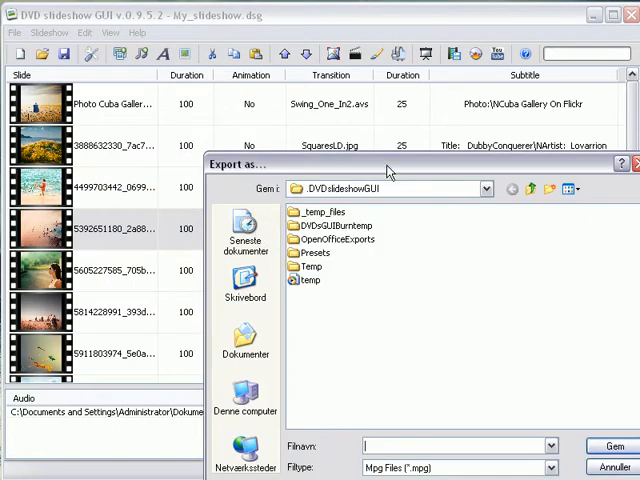
pyautogui.click(454, 338)
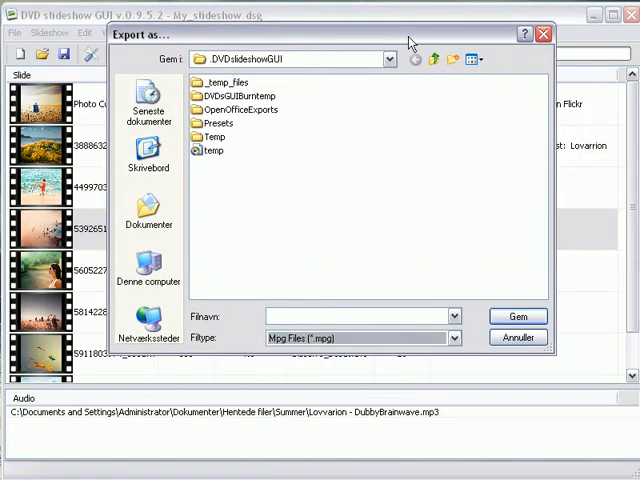
# Step: Open the Filetype dropdown to review export formats, keeping MPG selected
pyautogui.click(452, 338)
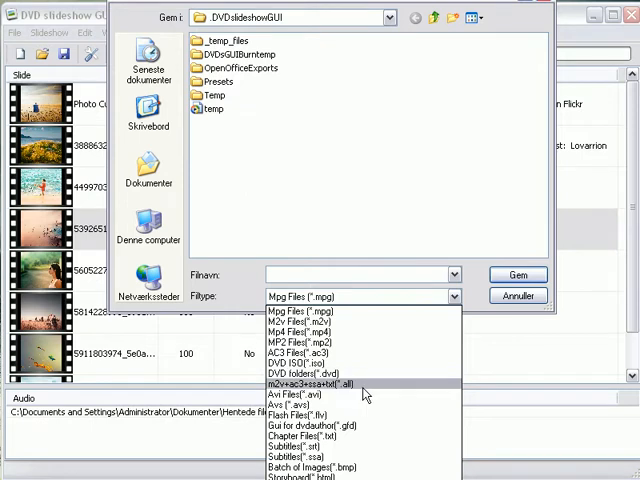
pyautogui.moveTo(300, 415)
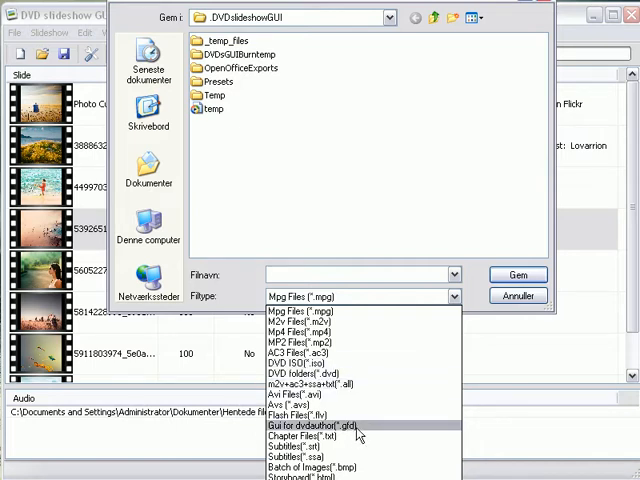
pyautogui.moveTo(315, 436)
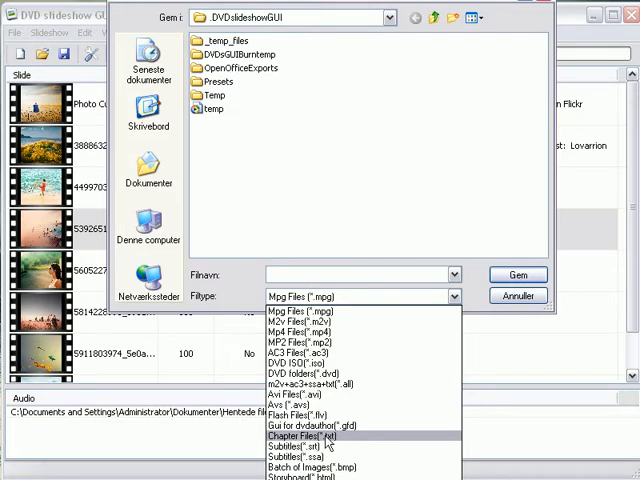
pyautogui.moveTo(320, 456)
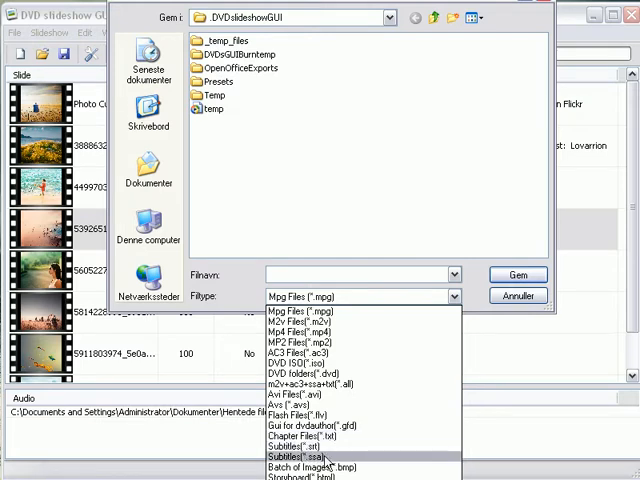
pyautogui.moveTo(330, 467)
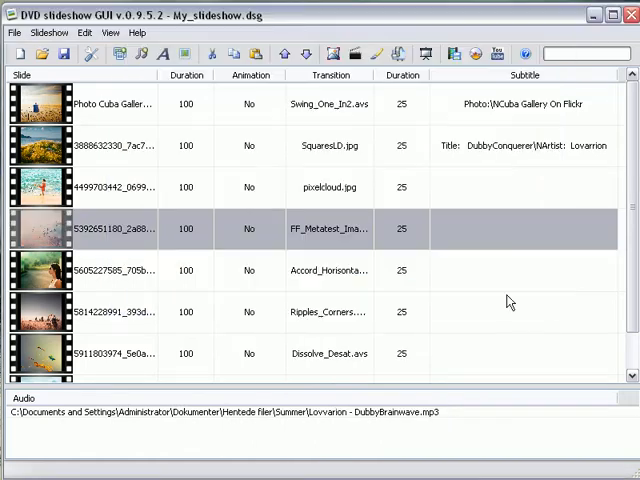
# Step: Start authoring the slideshow with File > Burn to Disk
pyautogui.click(14, 32)
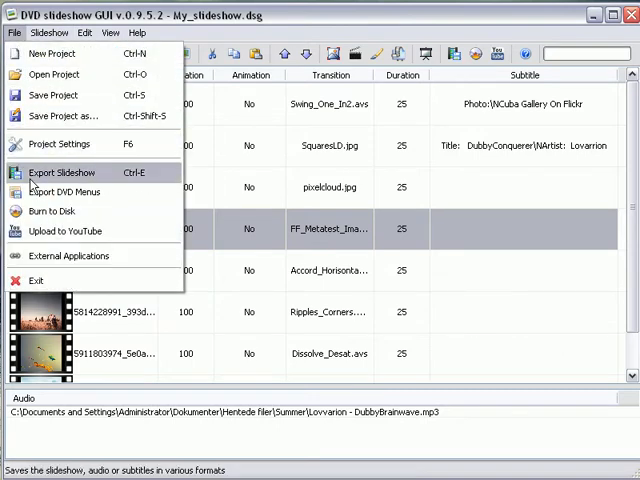
pyautogui.moveTo(50, 211)
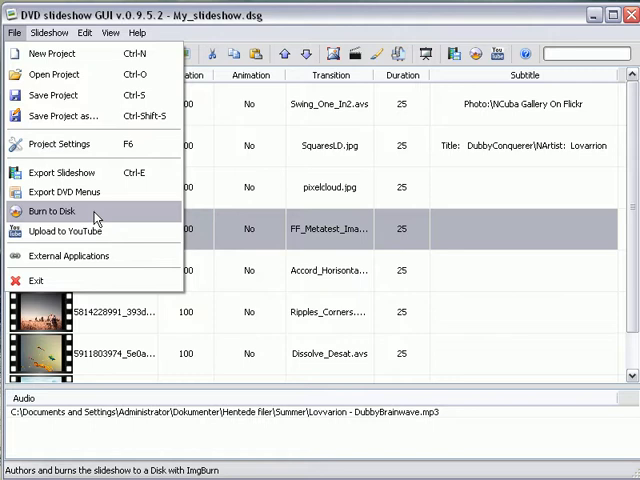
pyautogui.click(50, 211)
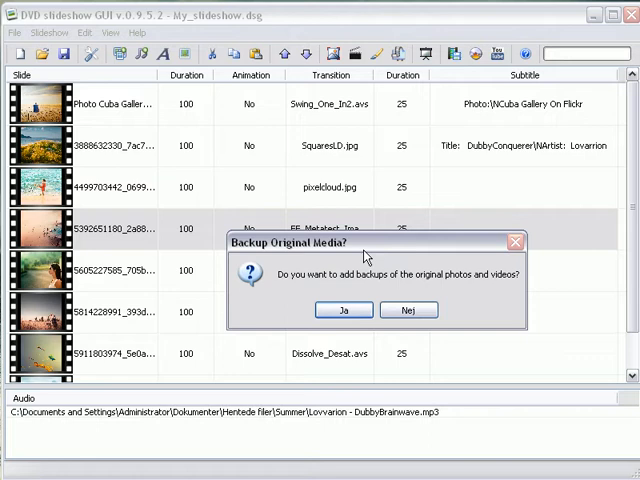
pyautogui.moveTo(507, 288)
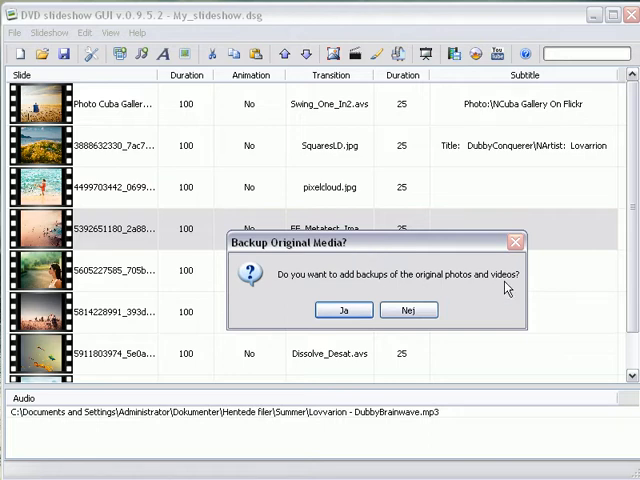
pyautogui.moveTo(418, 280)
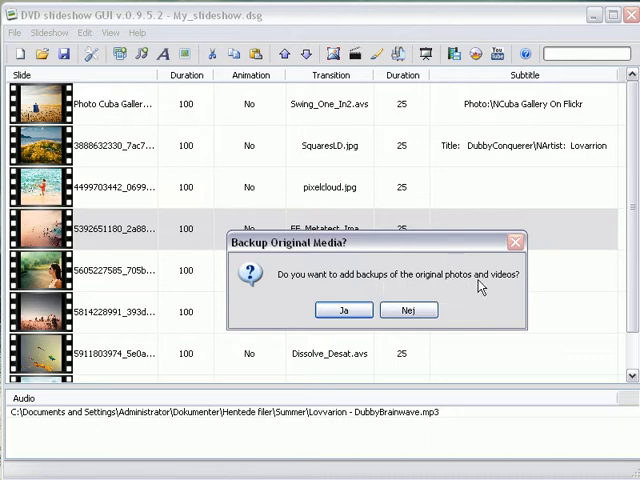
pyautogui.moveTo(408, 309)
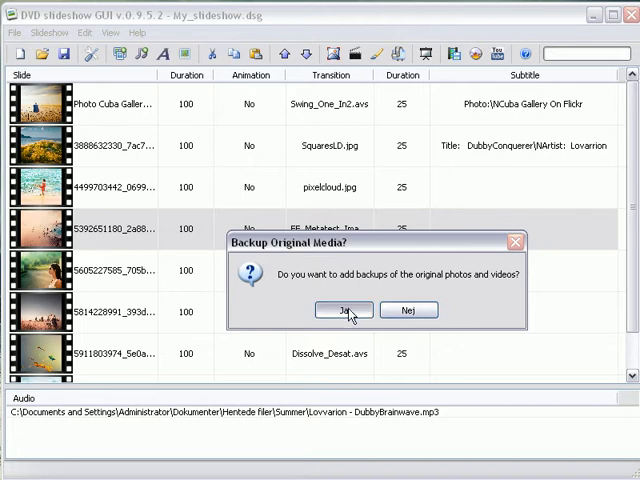
# Step: Include backups of the original media and turn on HCenc's live encoding preview
pyautogui.click(344, 309)
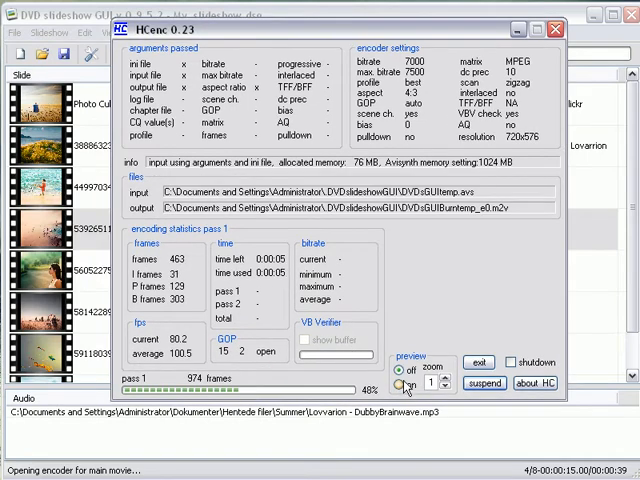
pyautogui.click(402, 384)
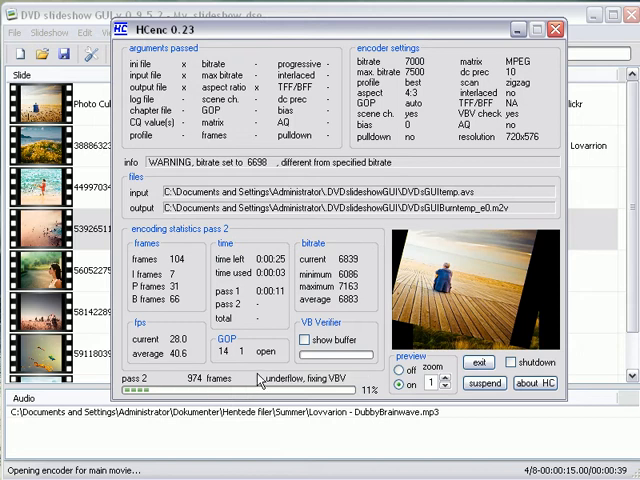
pyautogui.moveTo(260, 378)
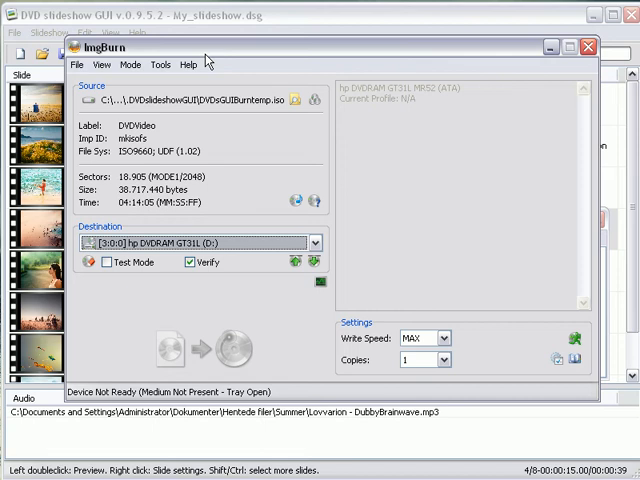
pyautogui.moveTo(240, 363)
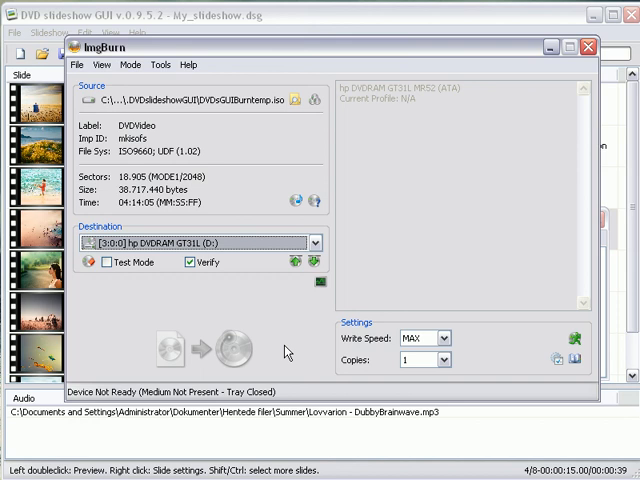
pyautogui.moveTo(282, 356)
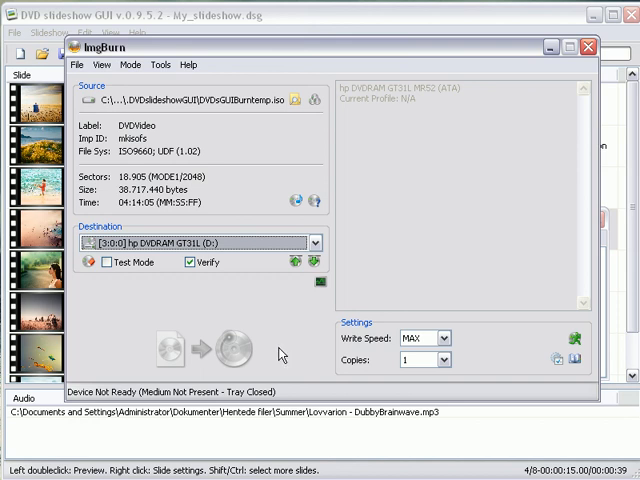
pyautogui.moveTo(280, 352)
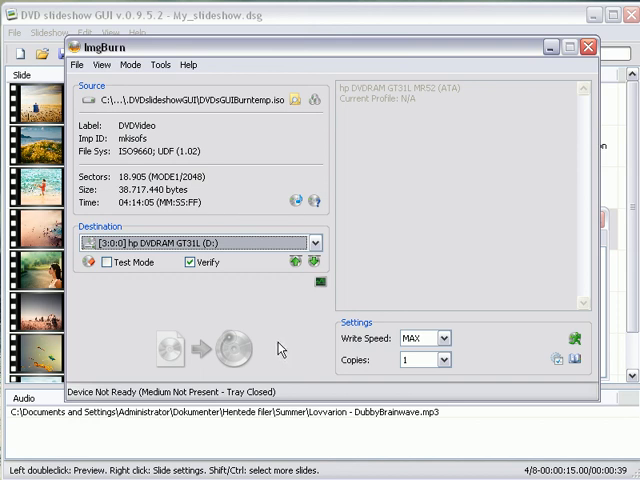
pyautogui.moveTo(287, 350)
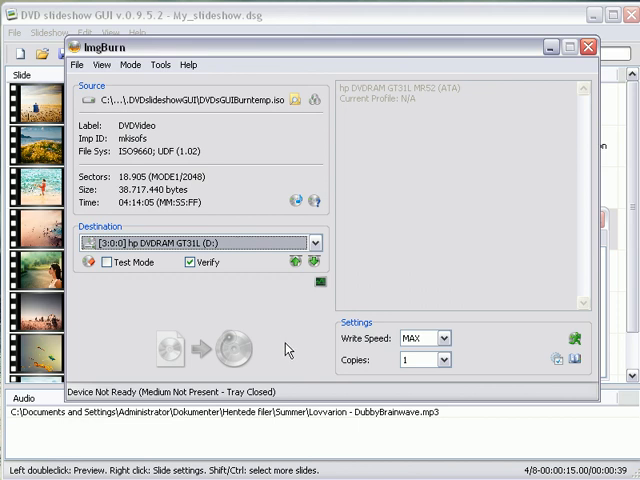
pyautogui.moveTo(288, 347)
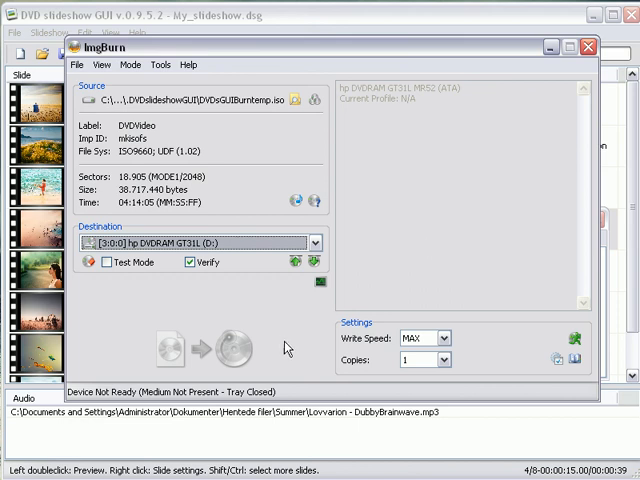